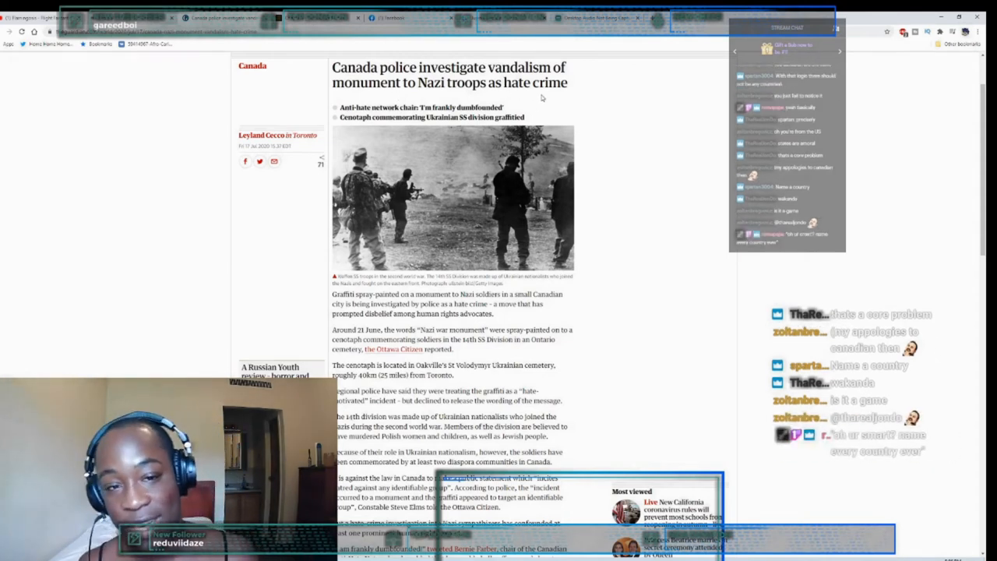
Step: Scroll further down the Guardian monument vandalism article to finish reading it
scroll("down", 3)
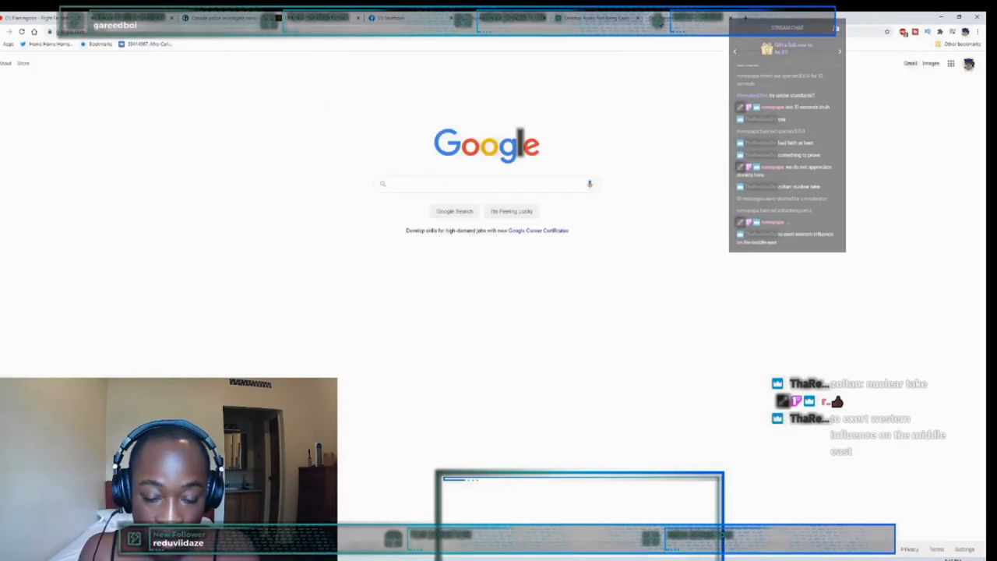
Step: Begin entering the query 'palestine doesn't exist', correcting the mistyped 'pali'
type("pali")
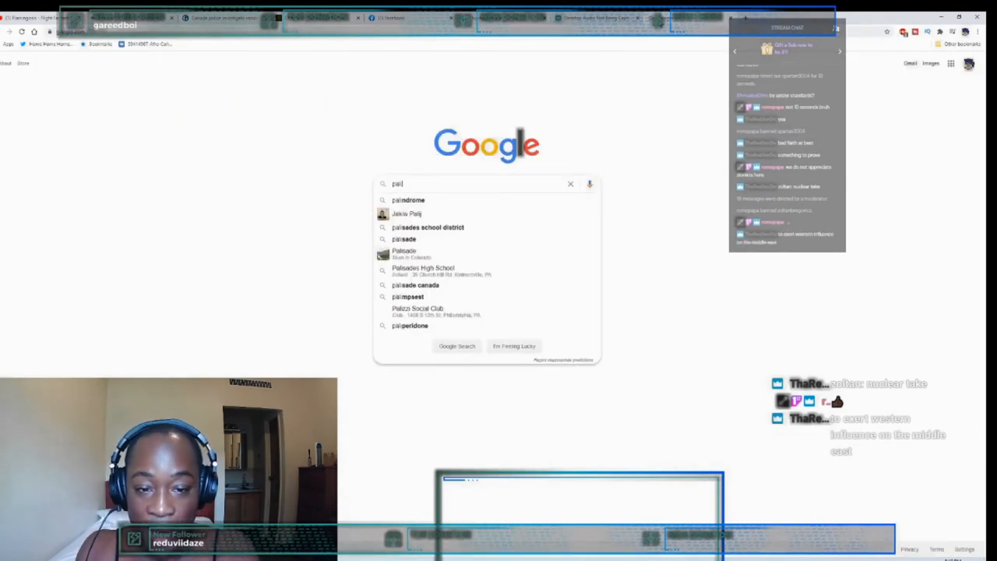
key("backspace")
type("estine doesn't exist")
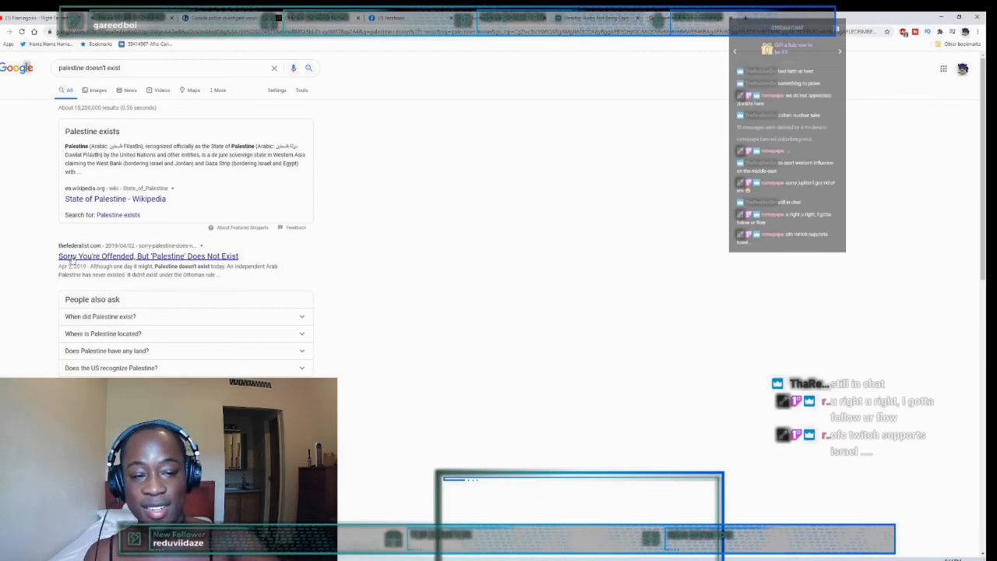
Step: Open the Daily Wire 'Palestine Does Not Exist' piece and read through the Arafat and Tlaib passages
left_click(148, 255)
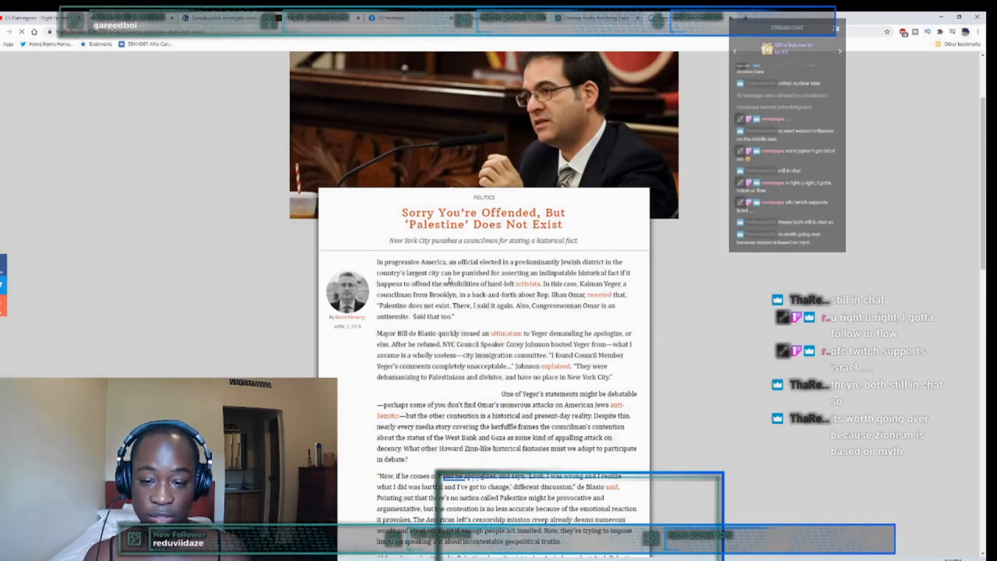
scroll("down", 3)
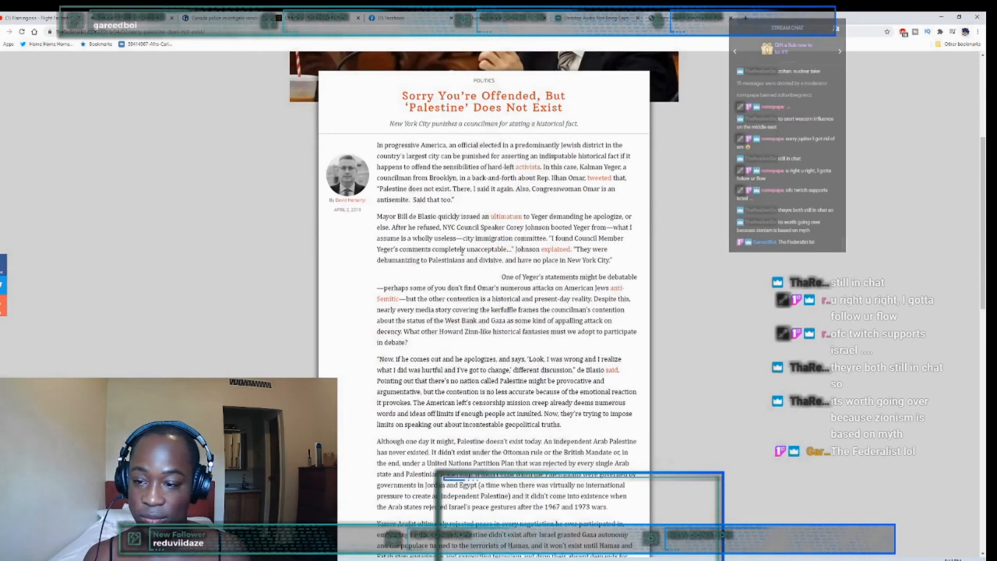
scroll("down", 3)
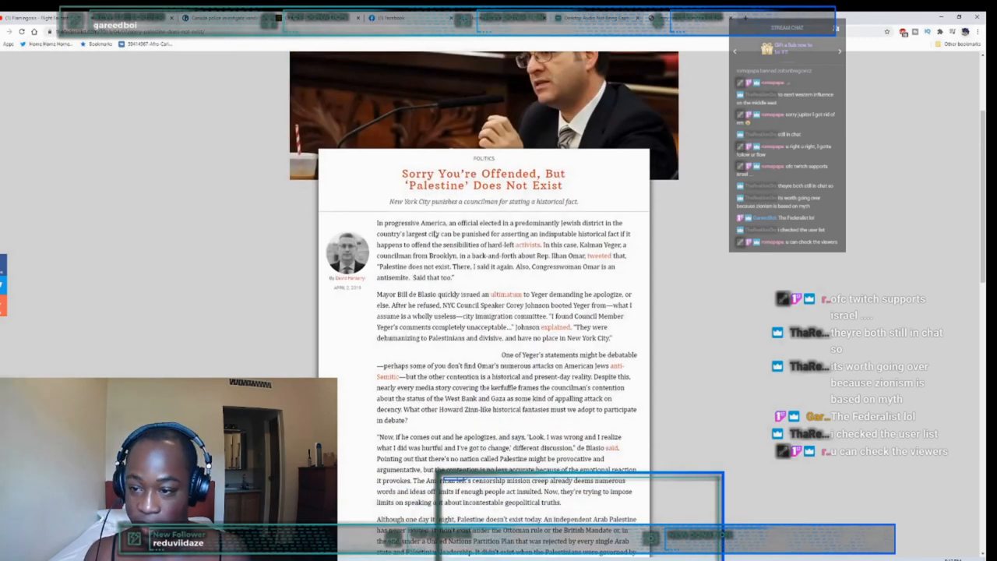
scroll("down", 3)
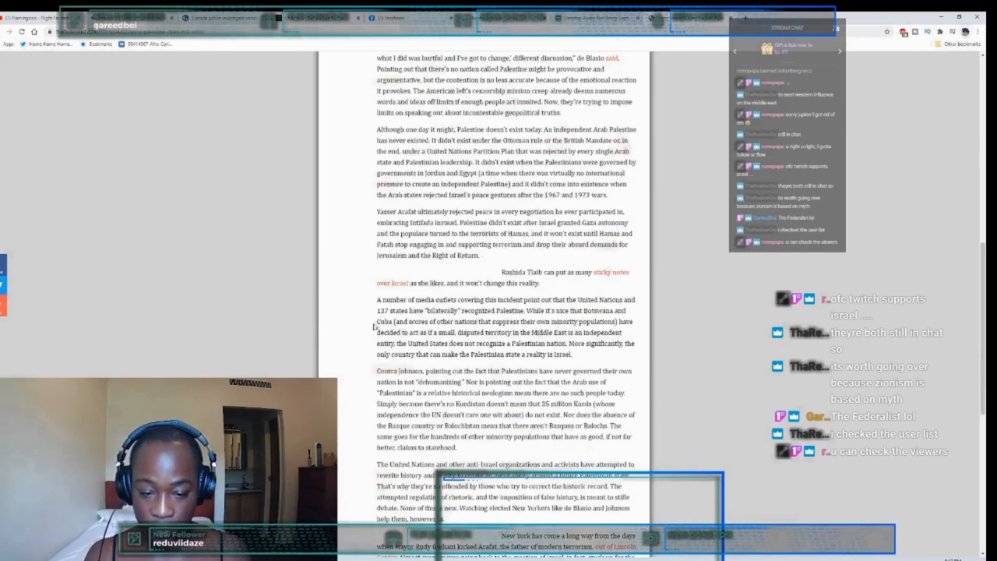
scroll("down", 3)
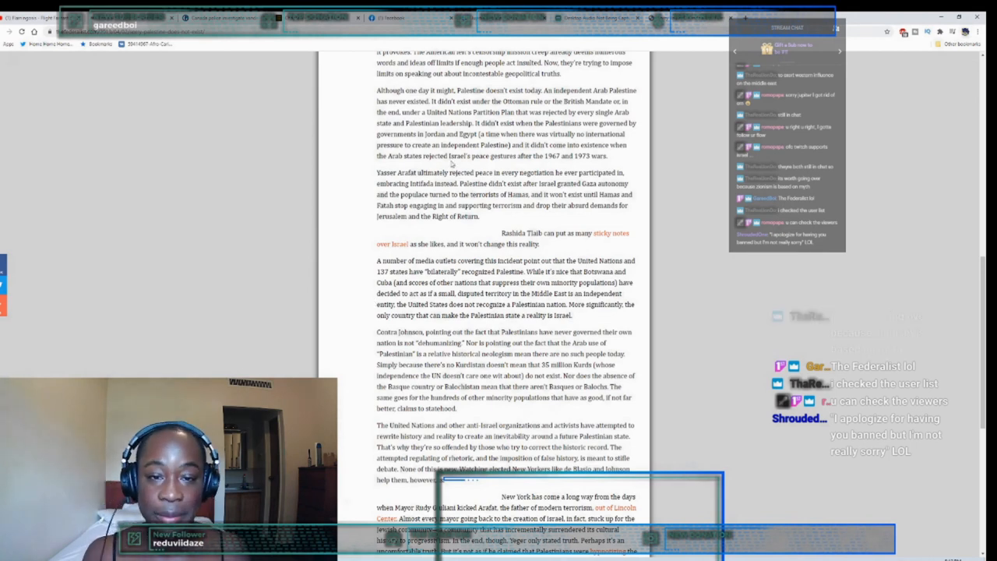
scroll("down", 3)
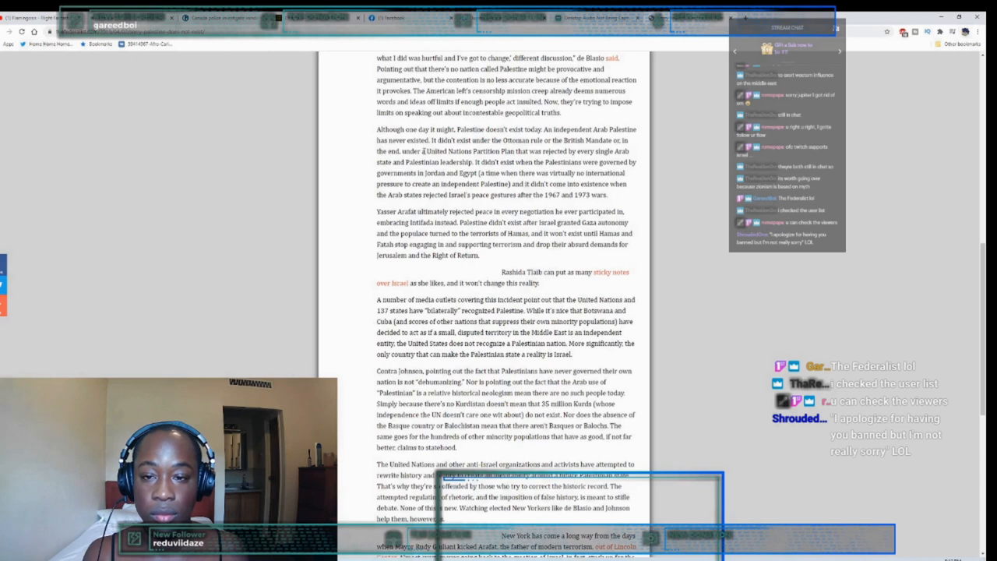